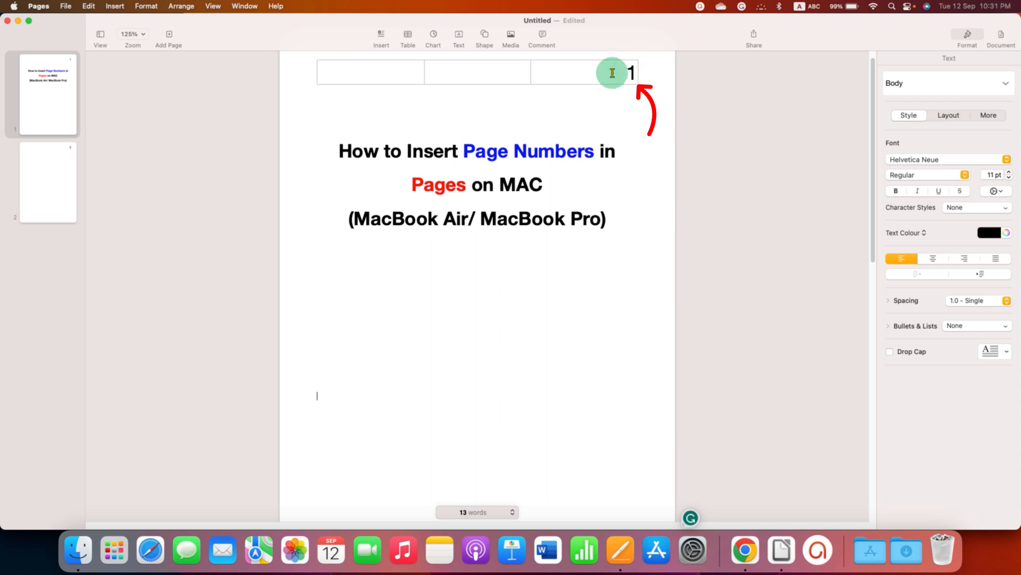
mouse_move(518, 280)
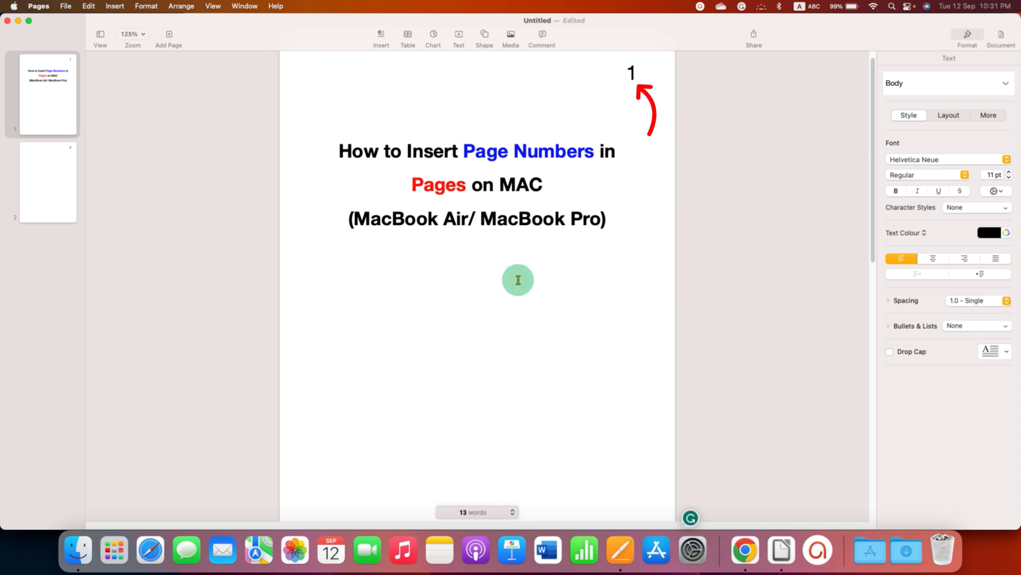
mouse_move(605, 113)
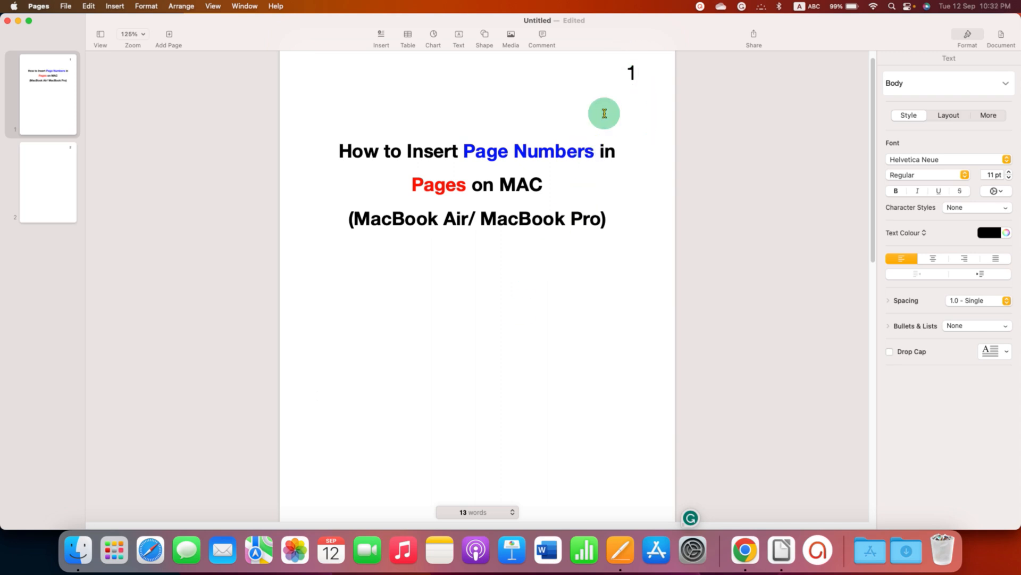
mouse_move(519, 306)
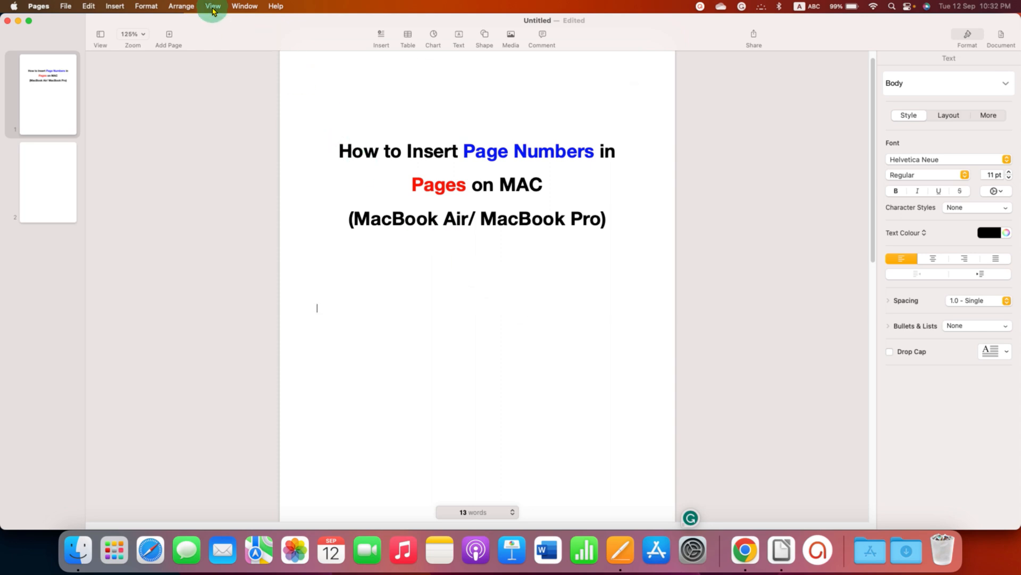
- Turn on Show Layout from the View menu to reveal the empty header boxes
click(213, 6)
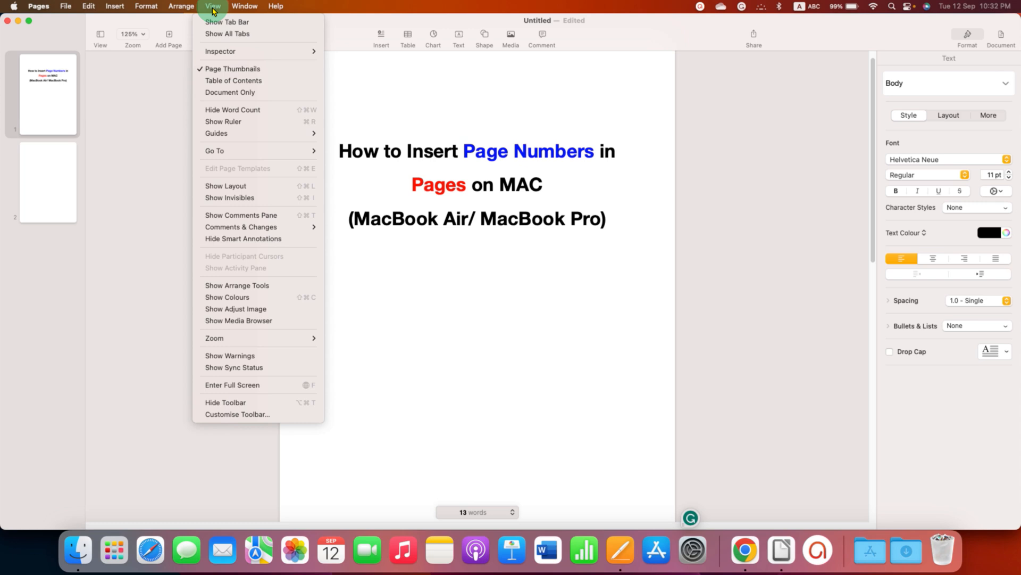
mouse_move(237, 122)
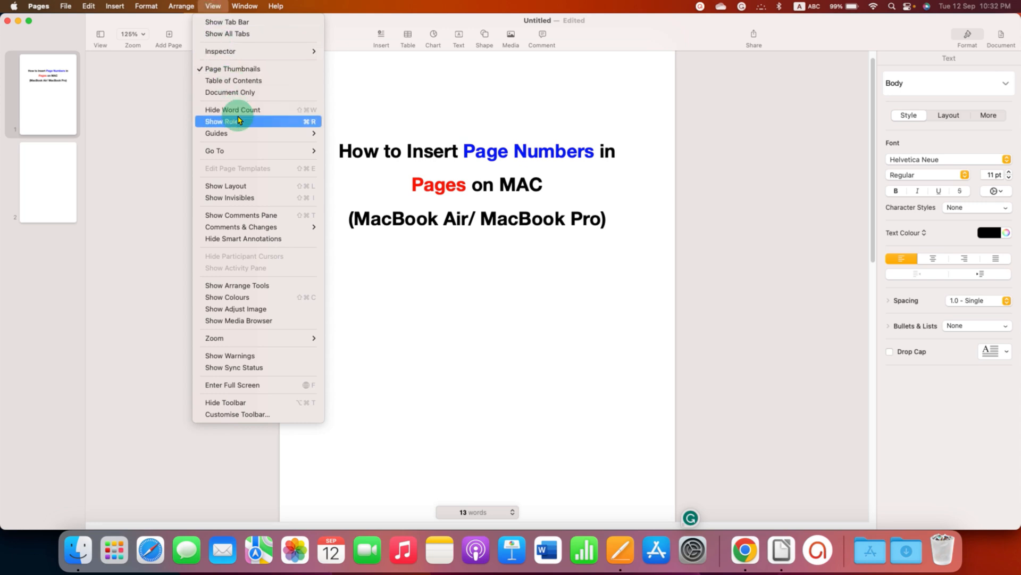
click(224, 121)
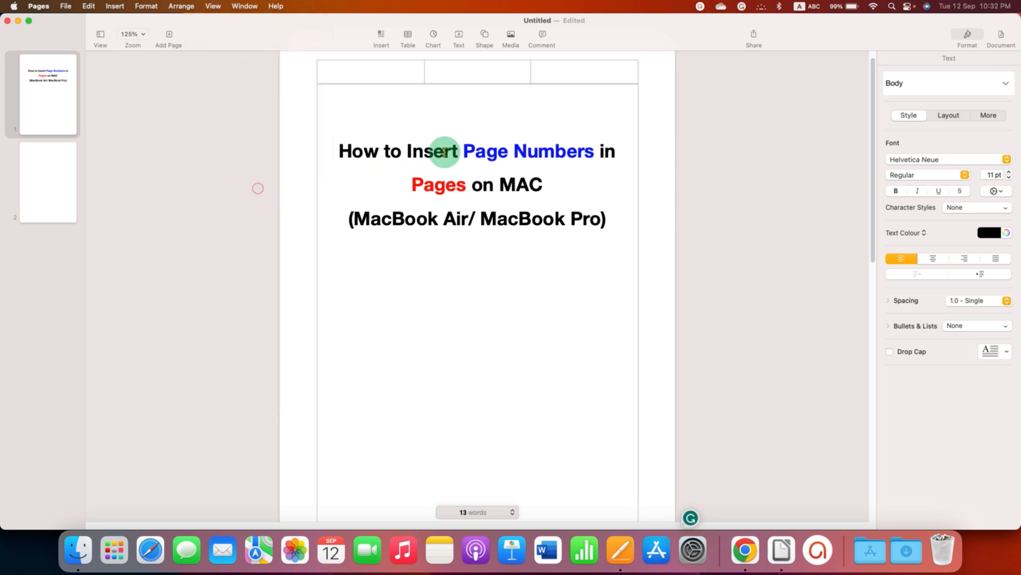
mouse_move(557, 285)
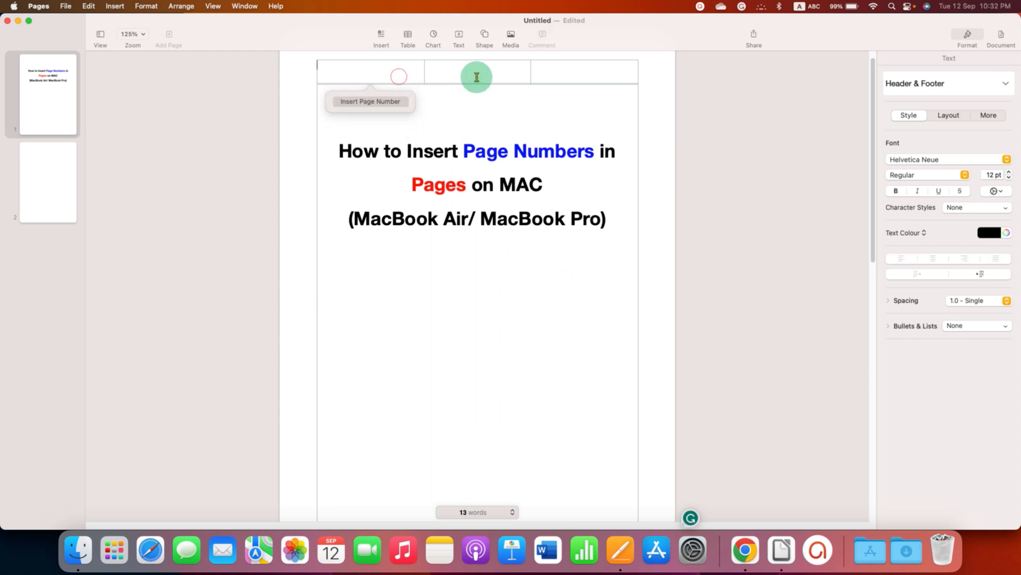
- Scroll down to look at the empty footer boxes at the bottom of page one
scroll(down, 3)
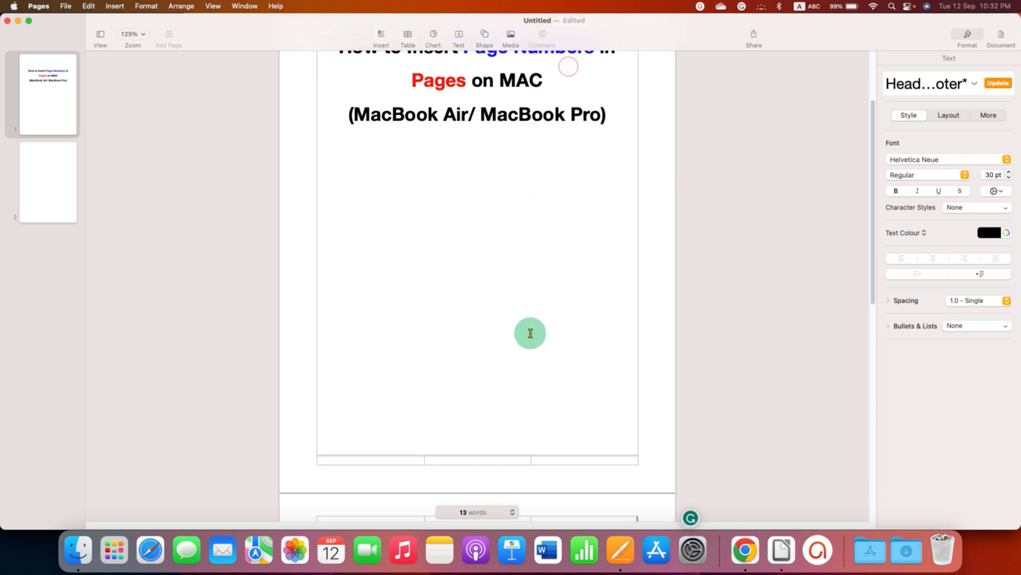
scroll(down, 3)
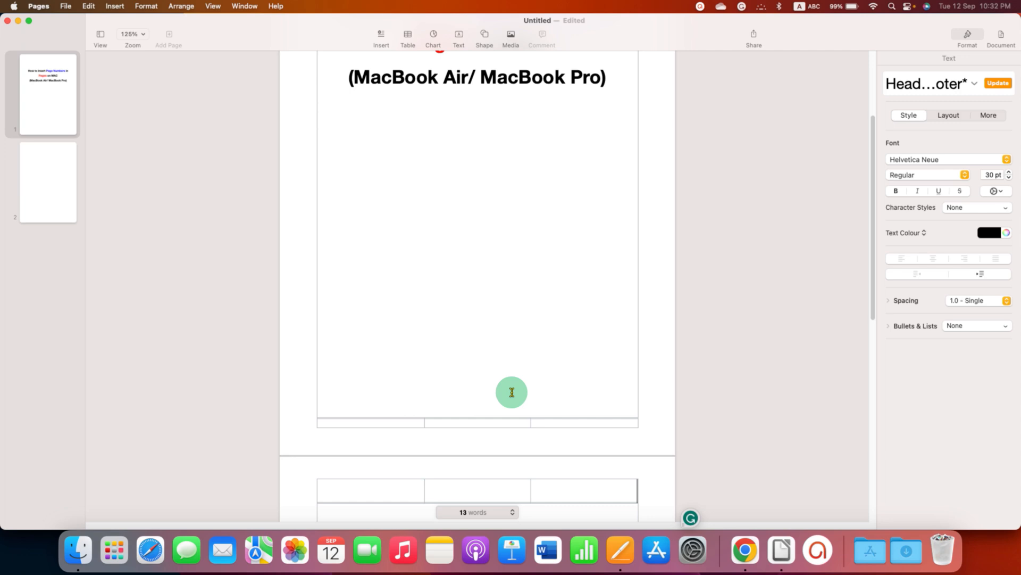
mouse_move(608, 432)
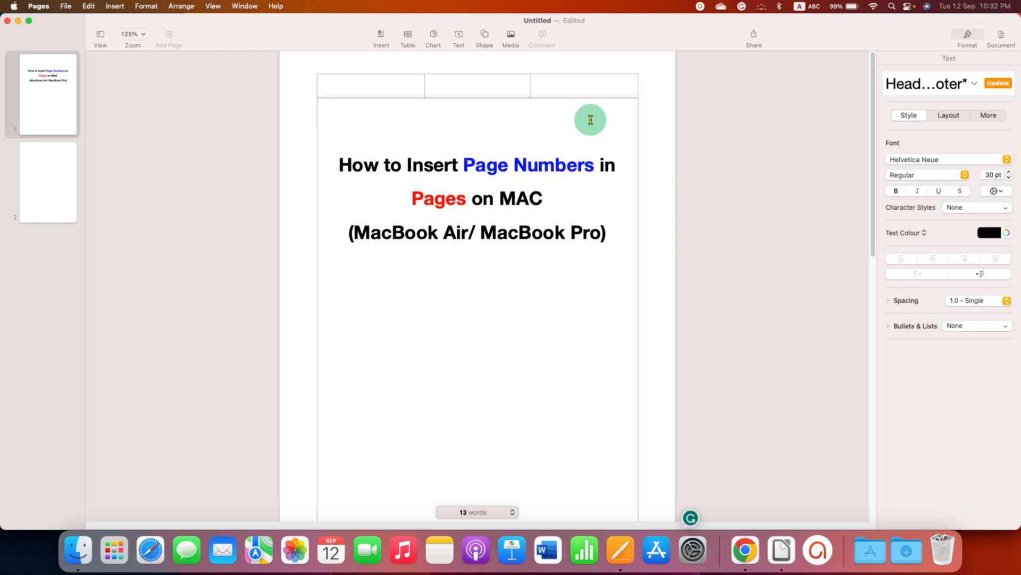
mouse_move(604, 87)
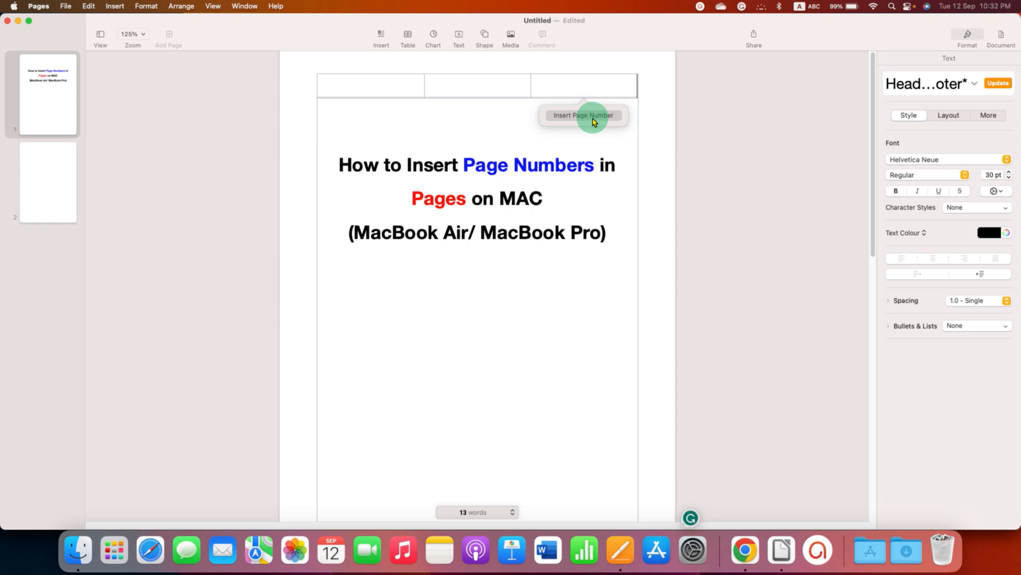
- Bring up the page number format choices (1, 1 of 2, Page 1, Page 1 of 2) for the right header box
click(582, 115)
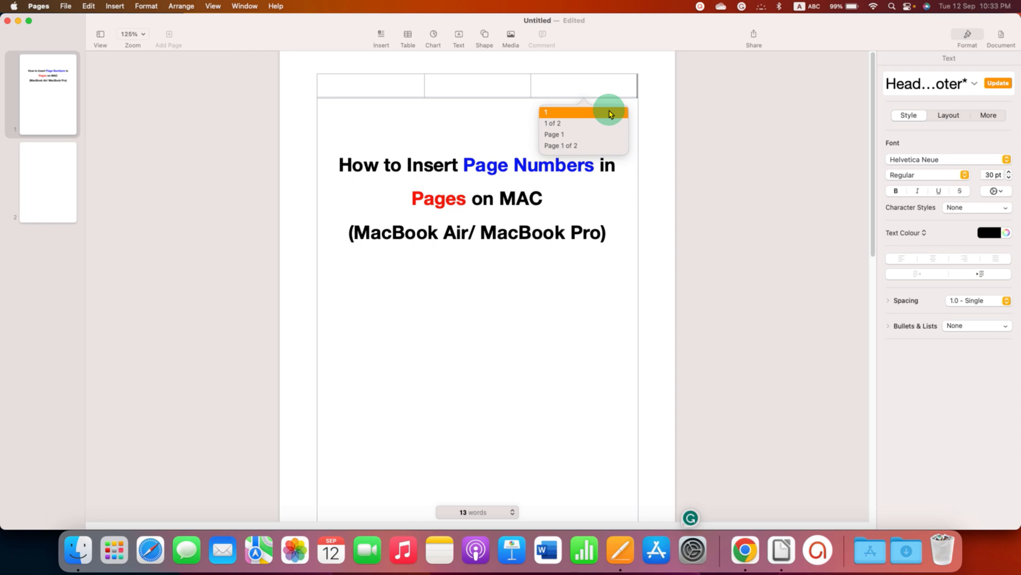
mouse_move(583, 123)
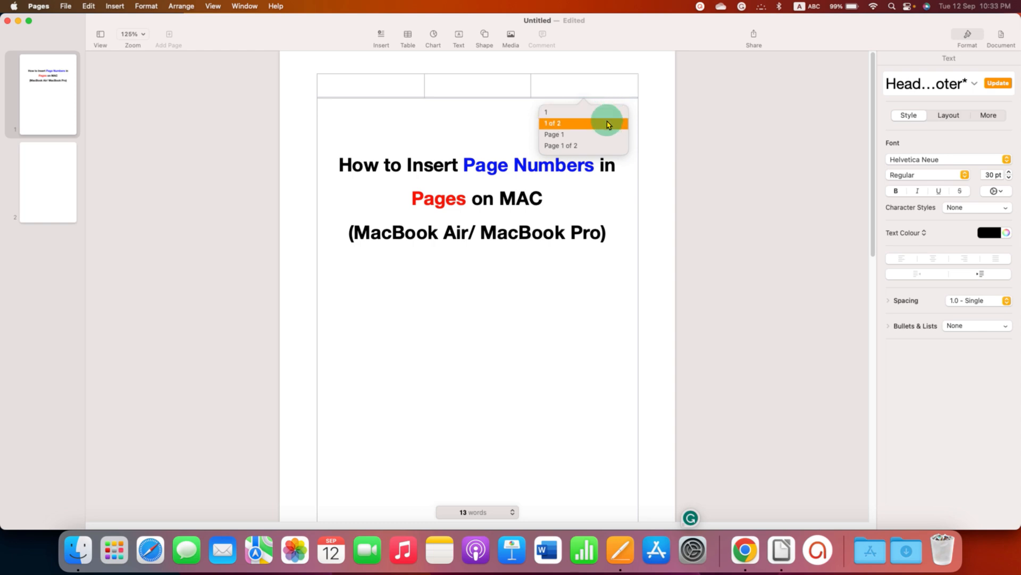
mouse_move(601, 134)
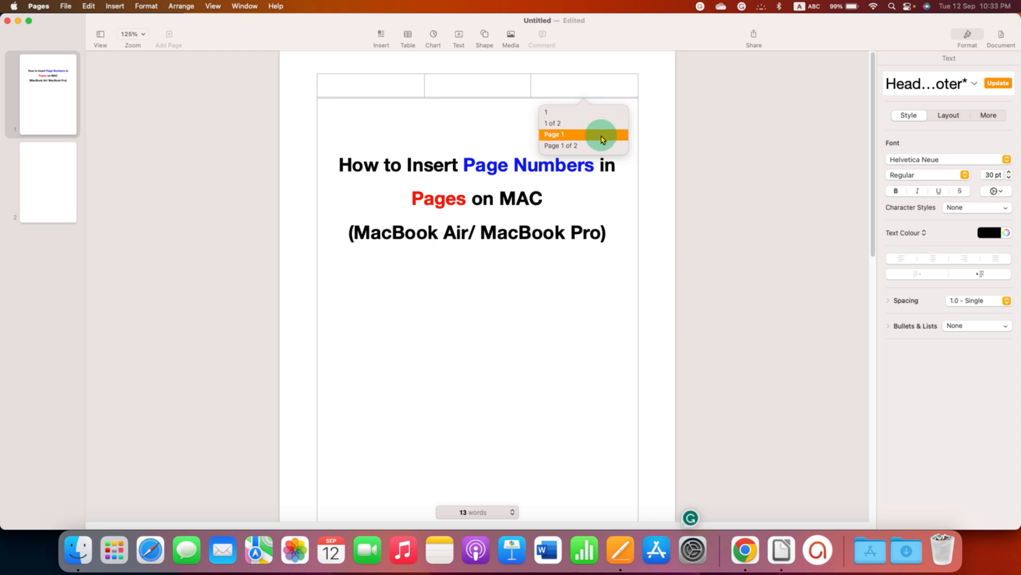
mouse_move(573, 146)
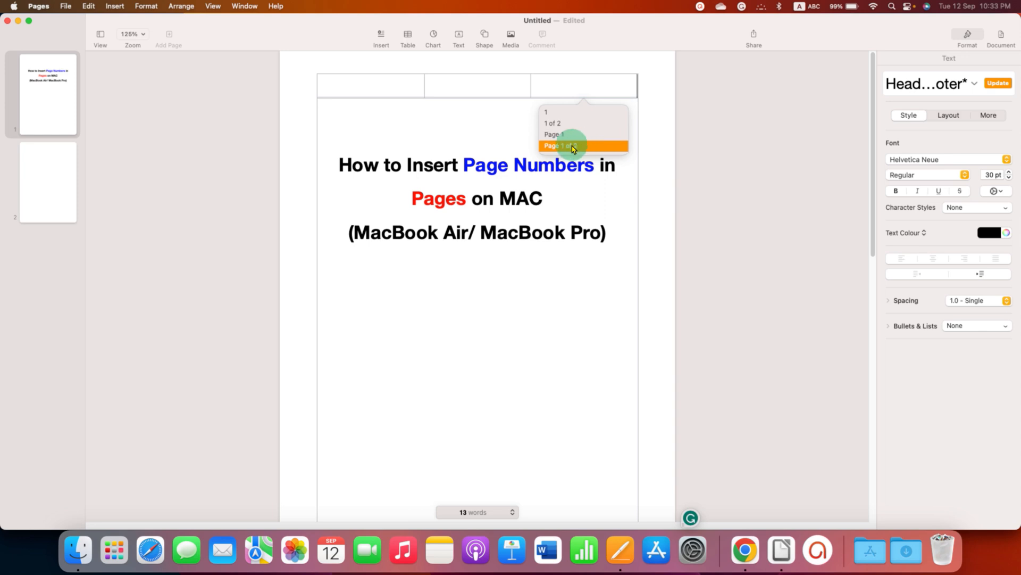
mouse_move(593, 146)
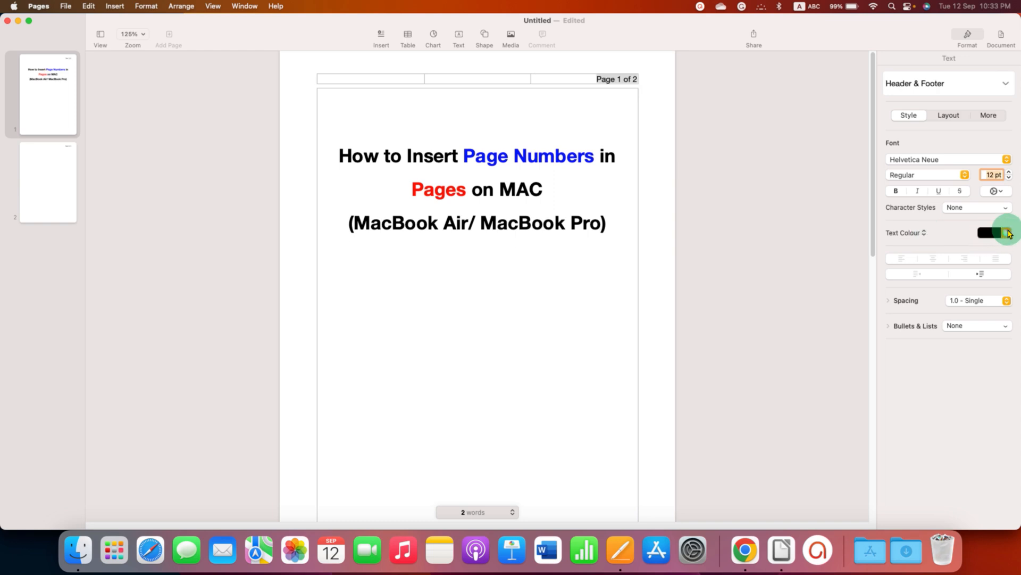
- Colour the 'Page 1 of 2' header text blue via the Text Colour well
click(1009, 233)
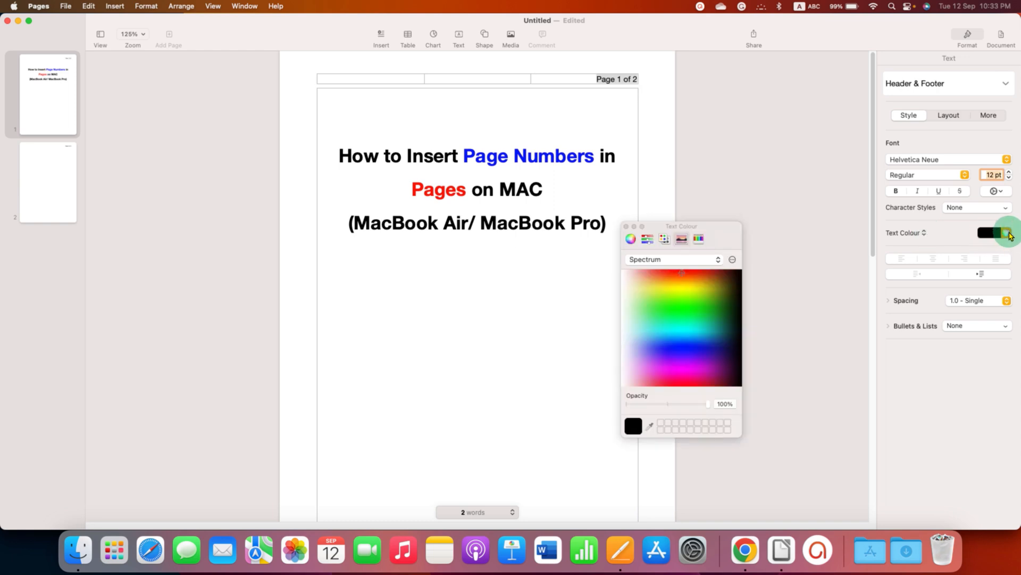
click(678, 358)
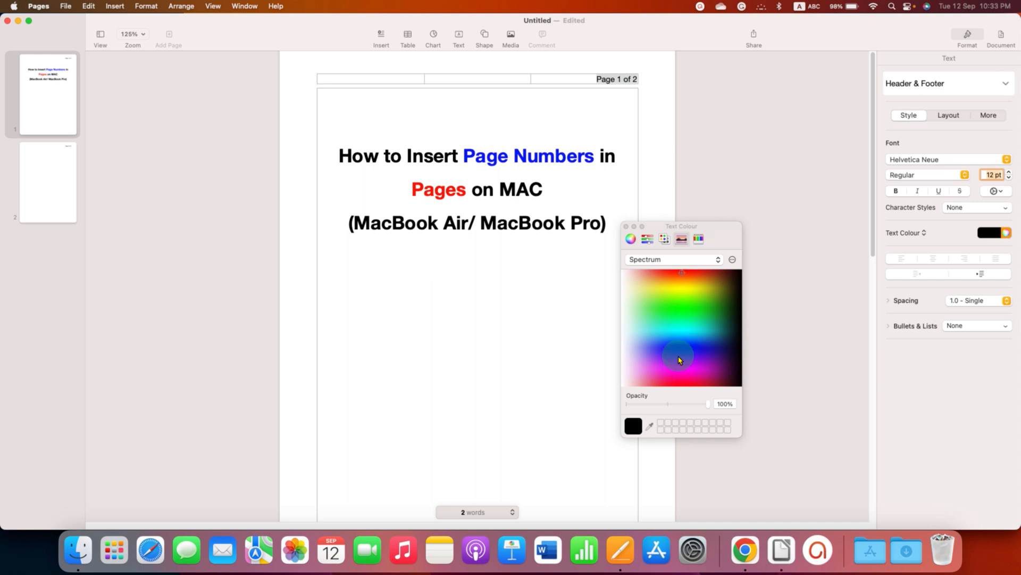
click(685, 351)
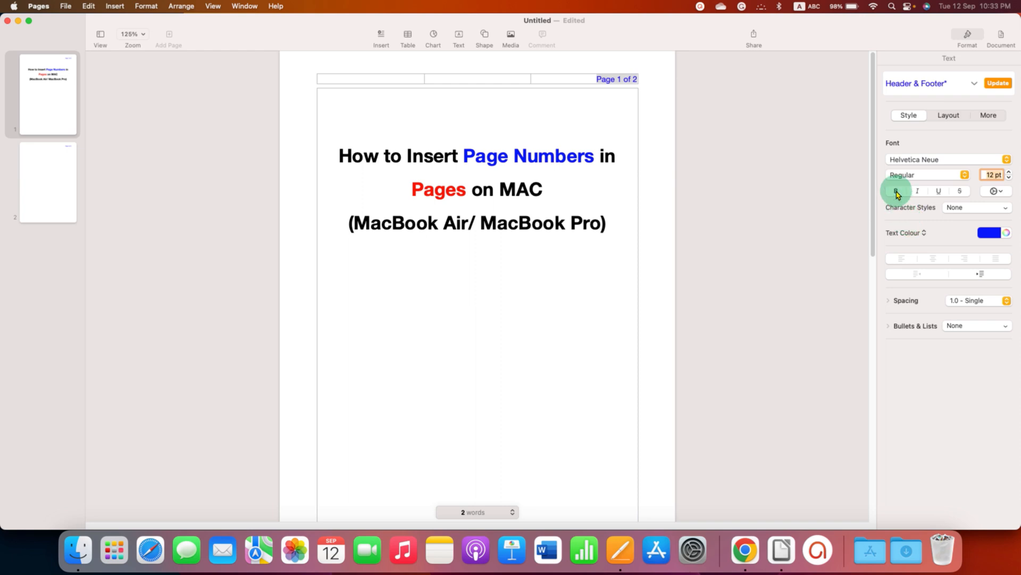
- Make the blue 'Page 1 of 2' header number bold and italic
click(896, 191)
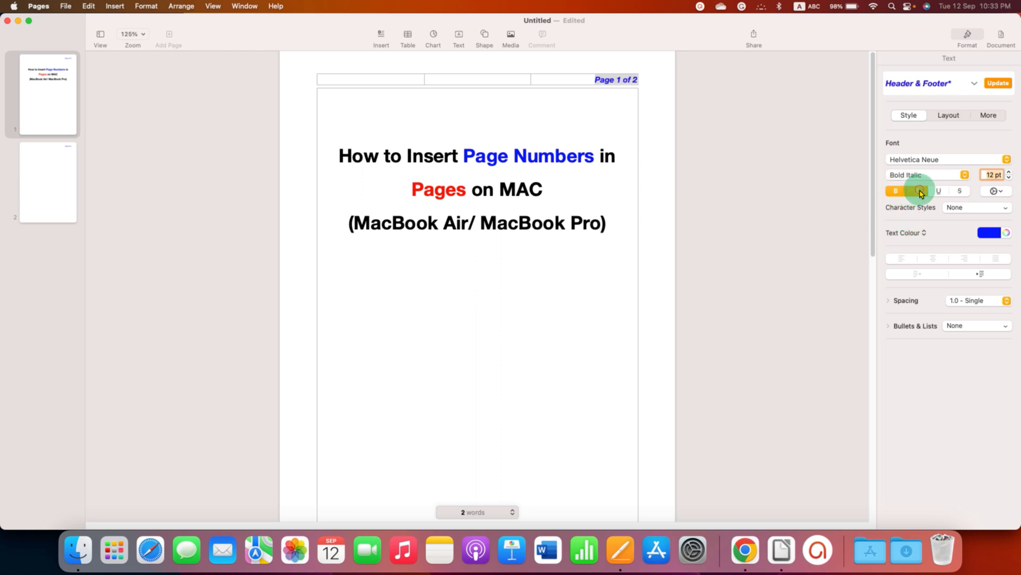
click(560, 255)
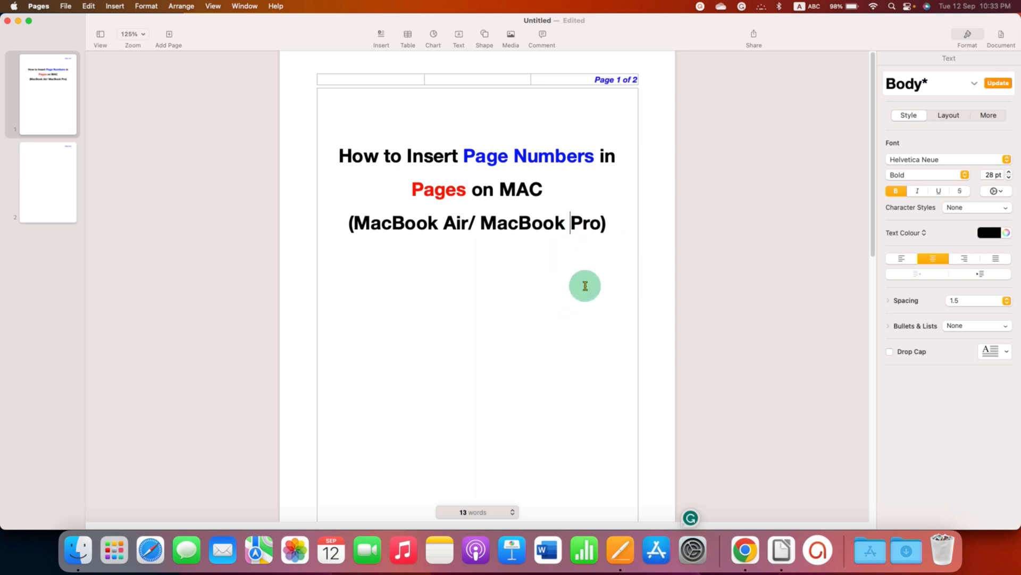
mouse_move(580, 263)
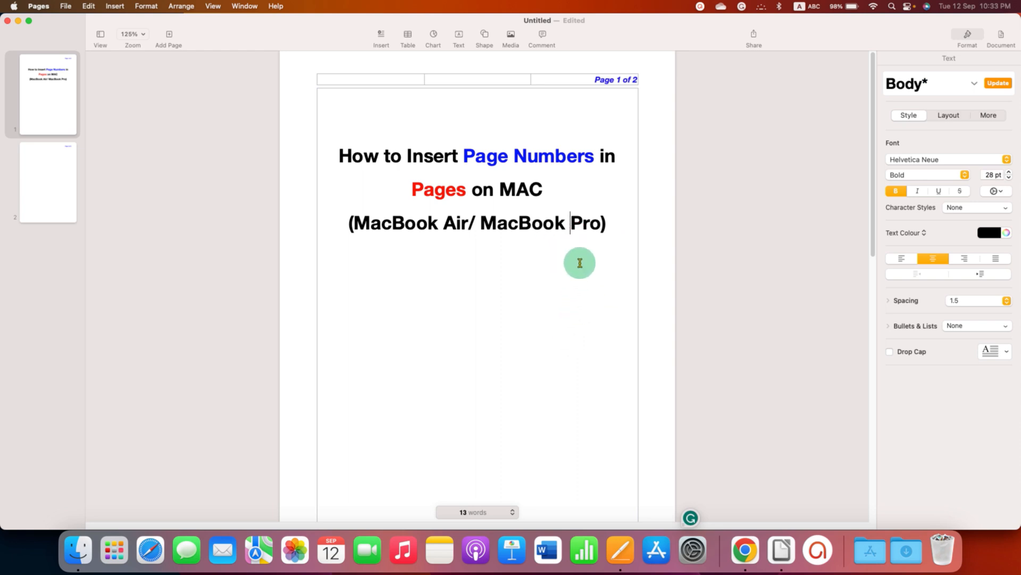
mouse_move(589, 96)
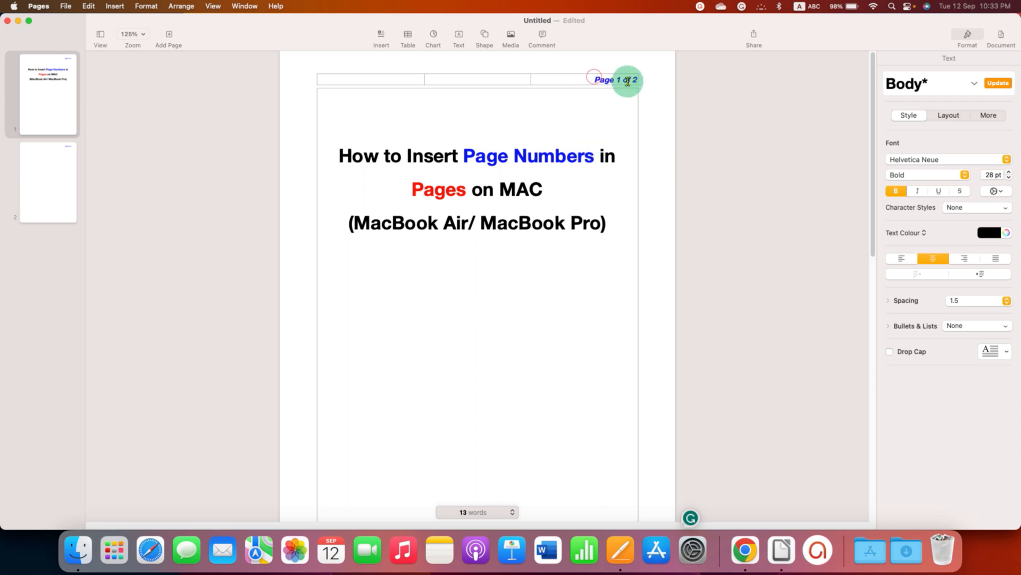
- Delete the 'Page 1 of 2' number, leaving the header boxes empty
click(616, 79)
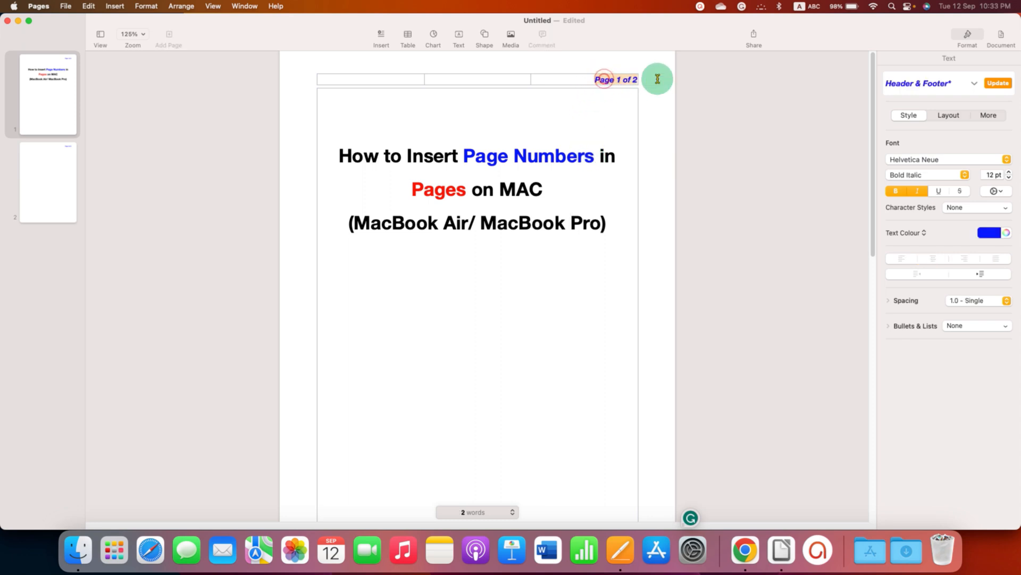
mouse_move(733, 209)
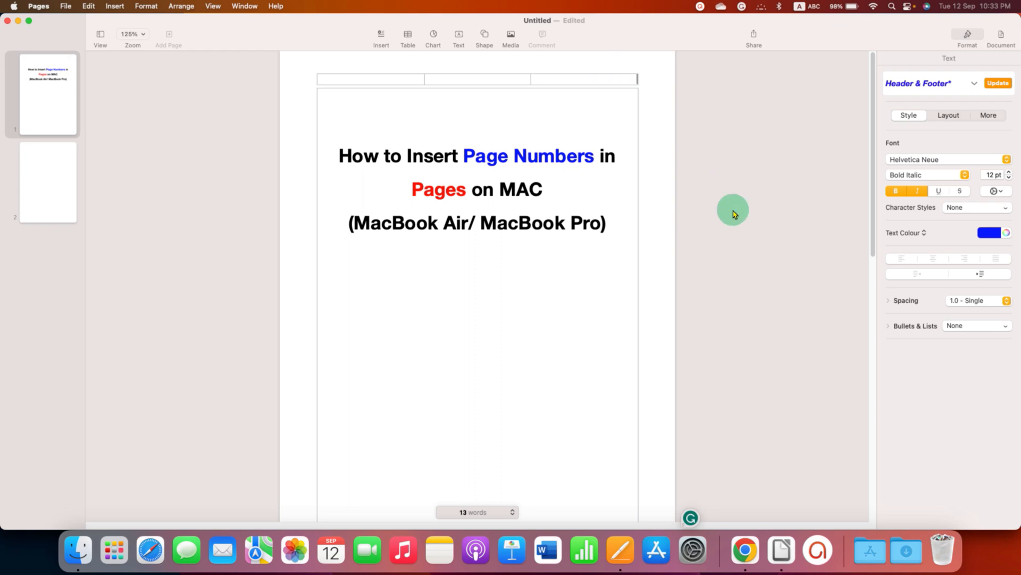
click(590, 286)
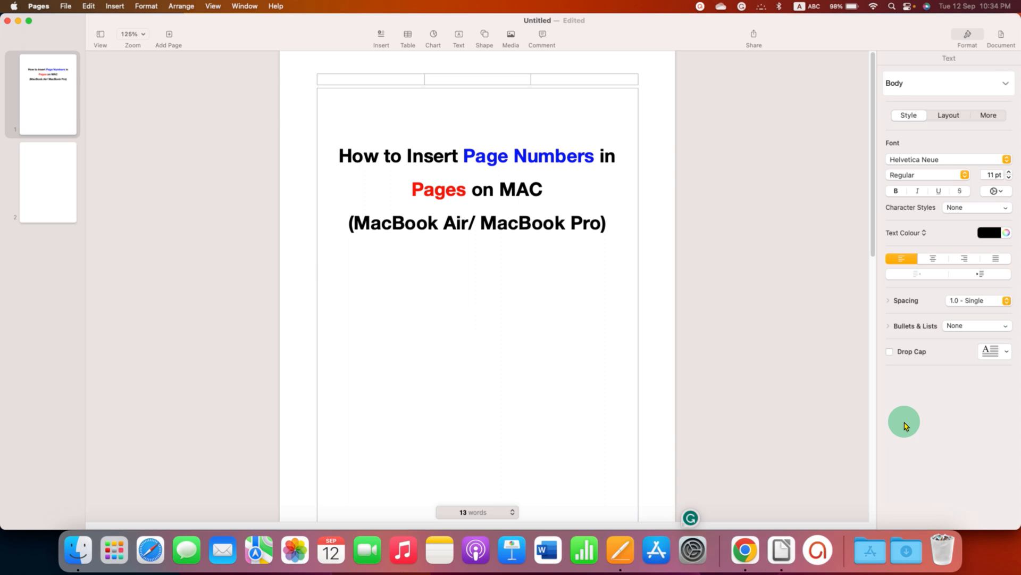
click(317, 272)
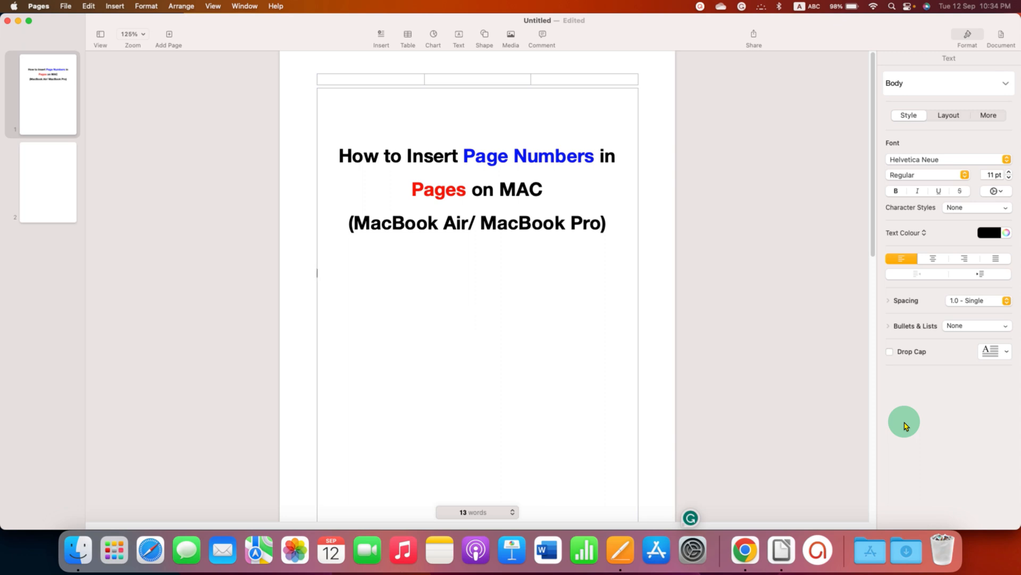